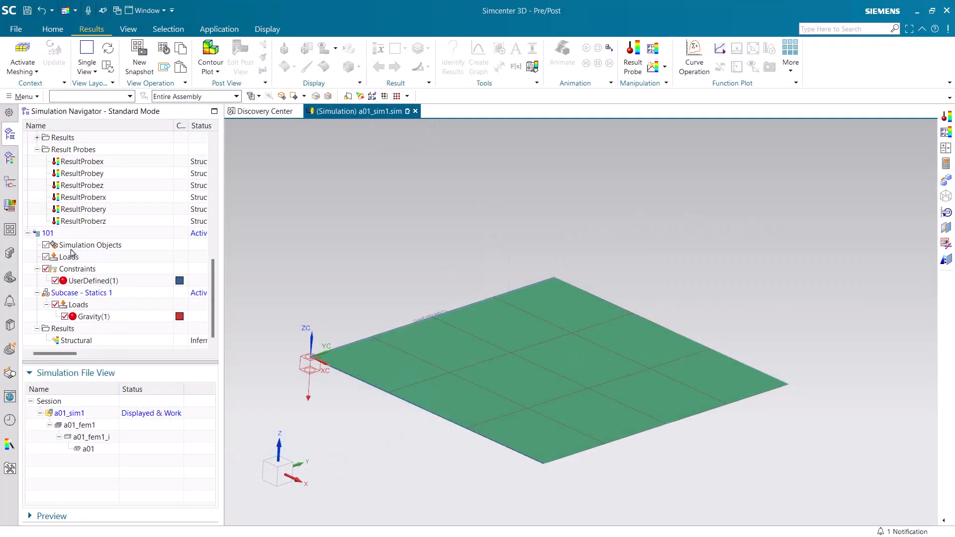
# Display the Grid Point Force Magnitude contour for solution 101 and open the Result Variable Manager.
pyautogui.click(48, 232)
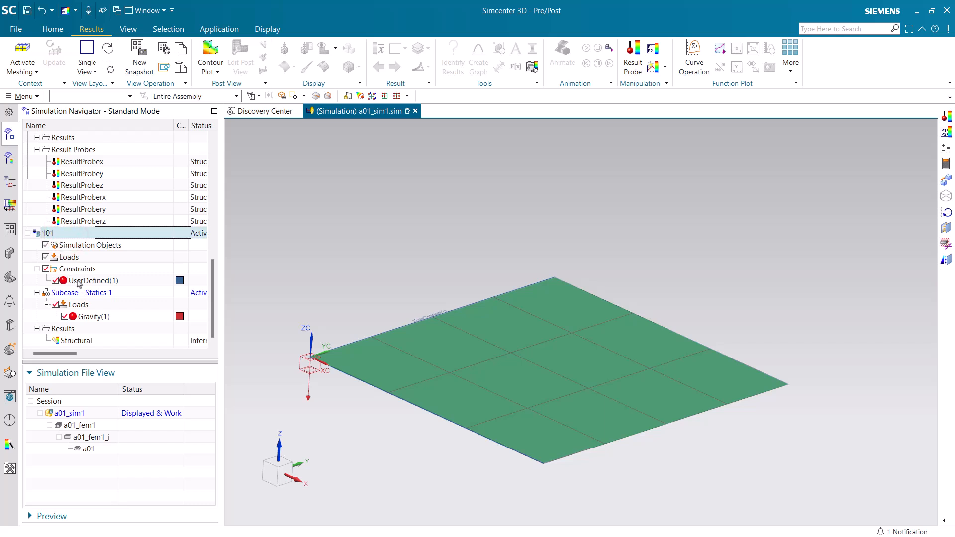
pyautogui.click(91, 280)
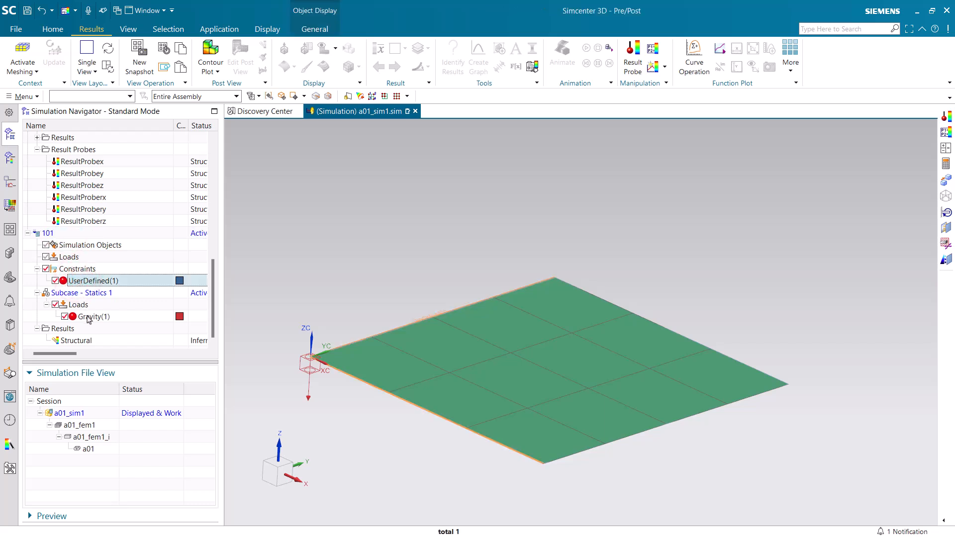
pyautogui.click(92, 316)
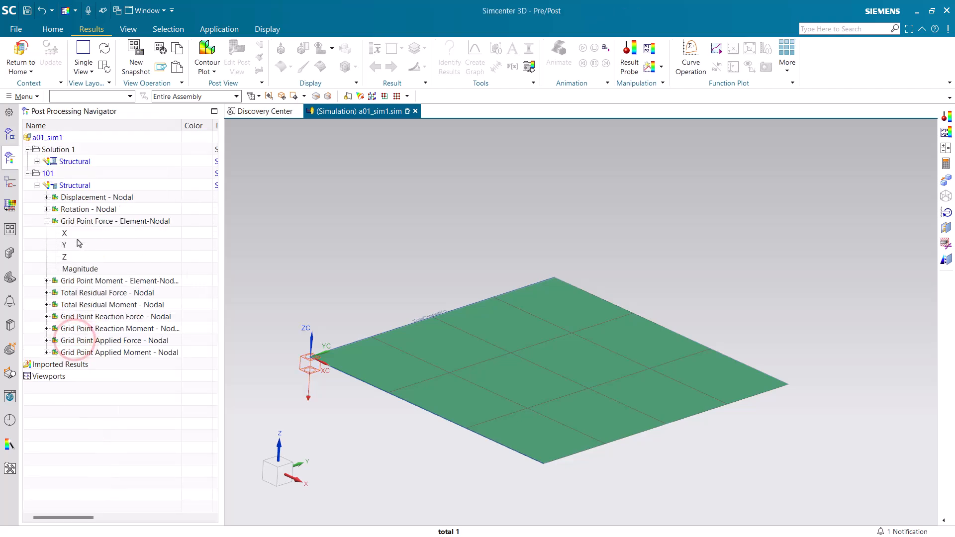
pyautogui.doubleClick(80, 269)
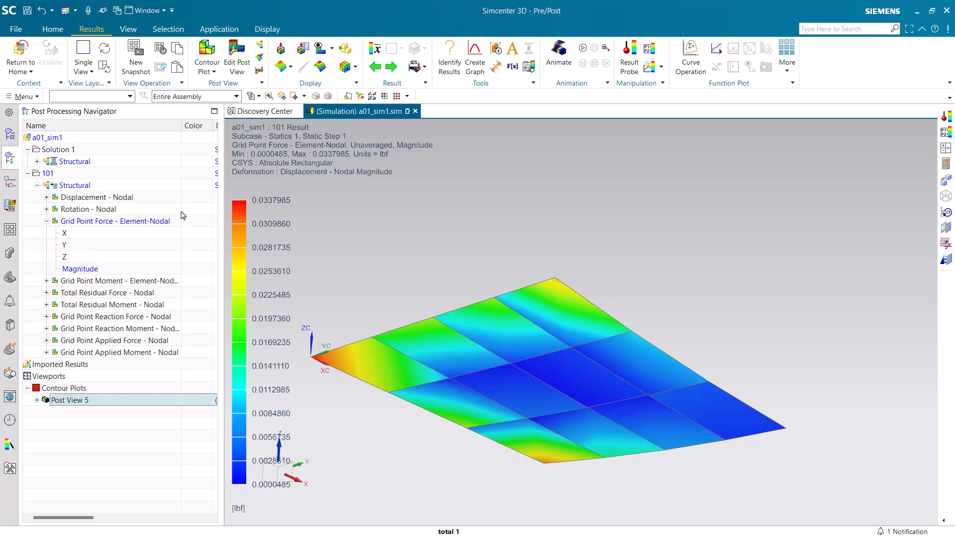
pyautogui.click(649, 49)
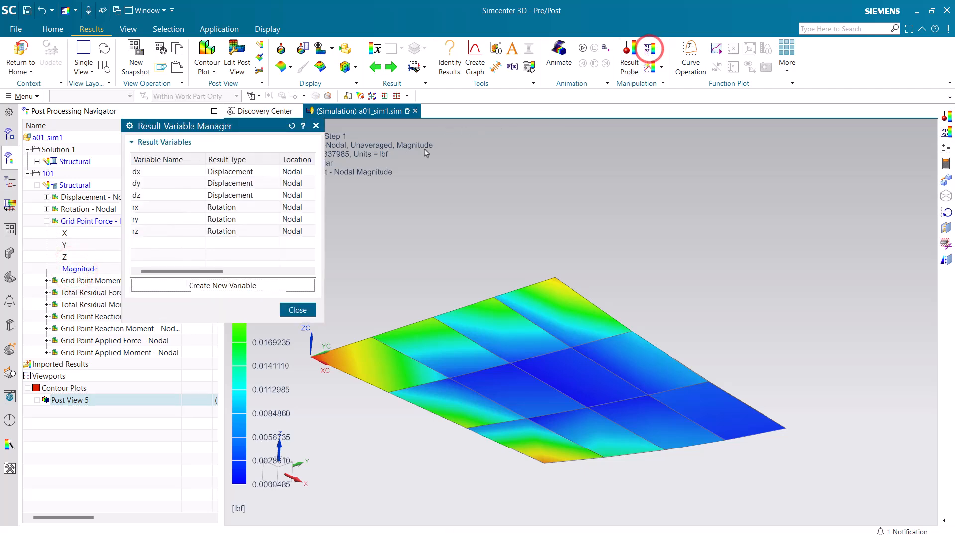
# Create result variable gpfm: Grid Point Force Magnitude filtered to a01_sim1:101.
pyautogui.click(223, 285)
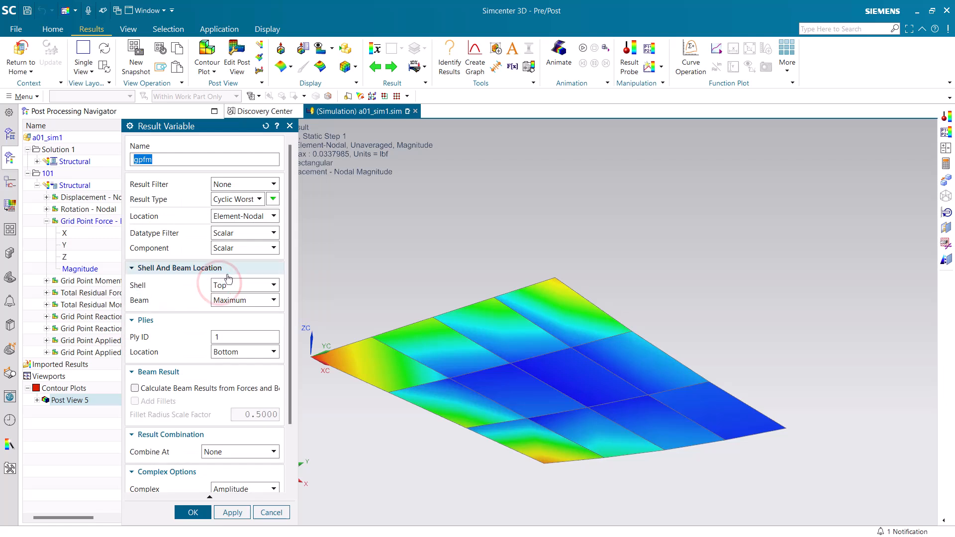
pyautogui.moveTo(231, 190)
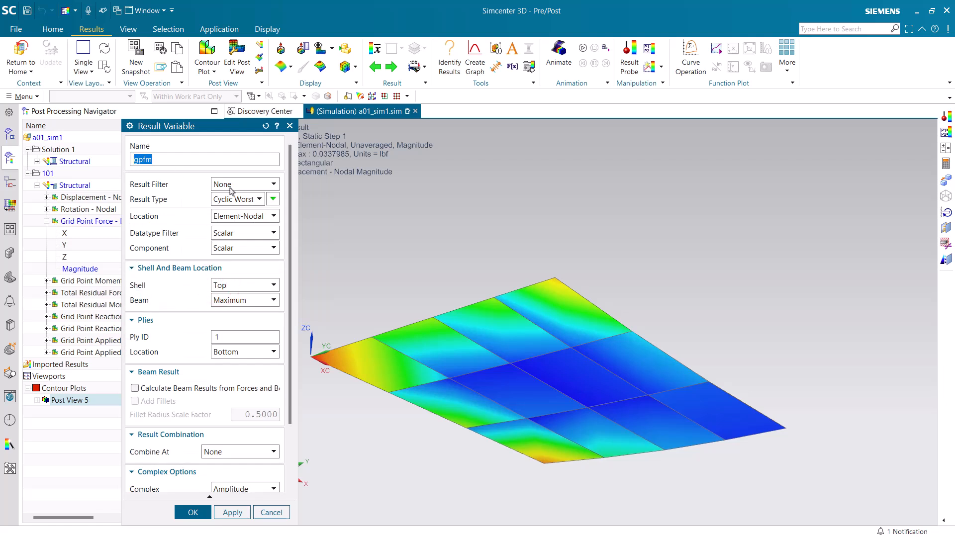
pyautogui.click(270, 184)
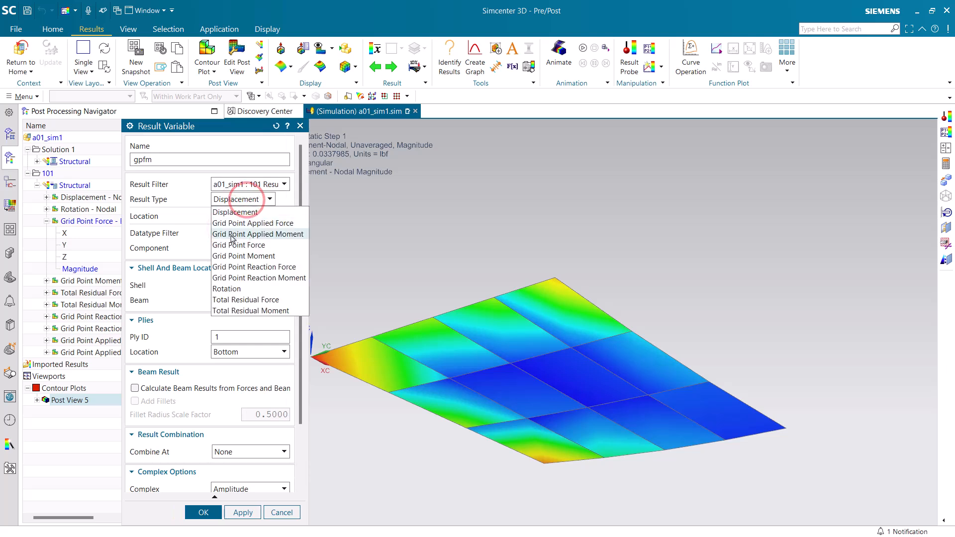
pyautogui.click(239, 245)
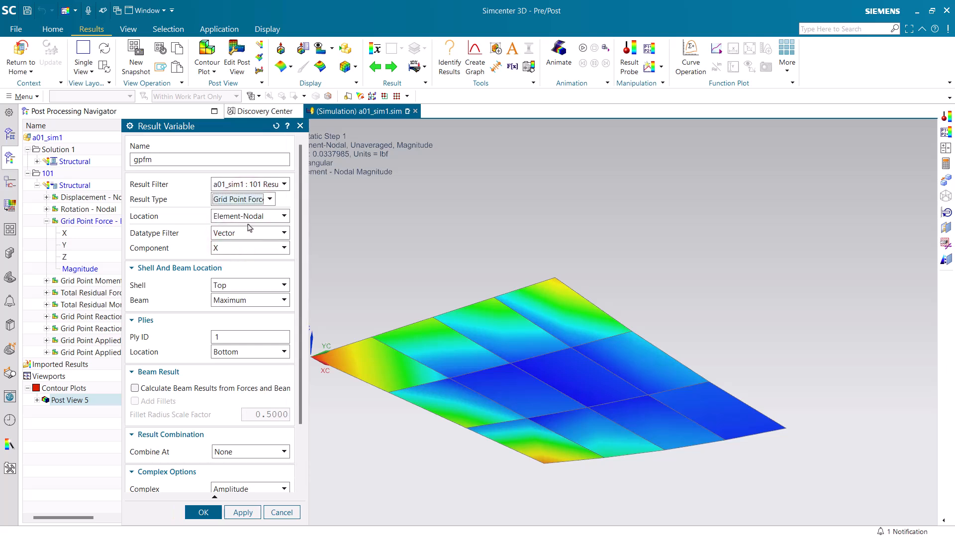
pyautogui.click(283, 248)
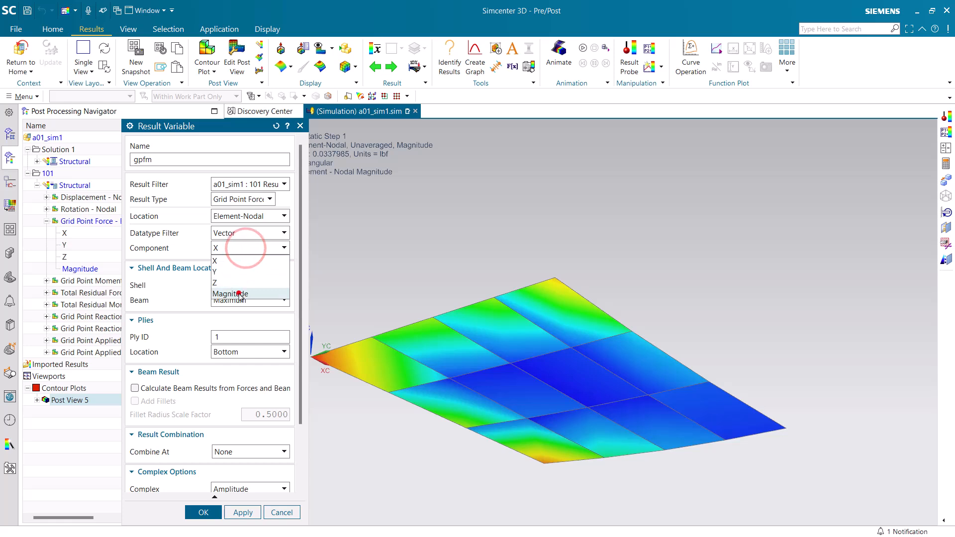
pyautogui.click(230, 293)
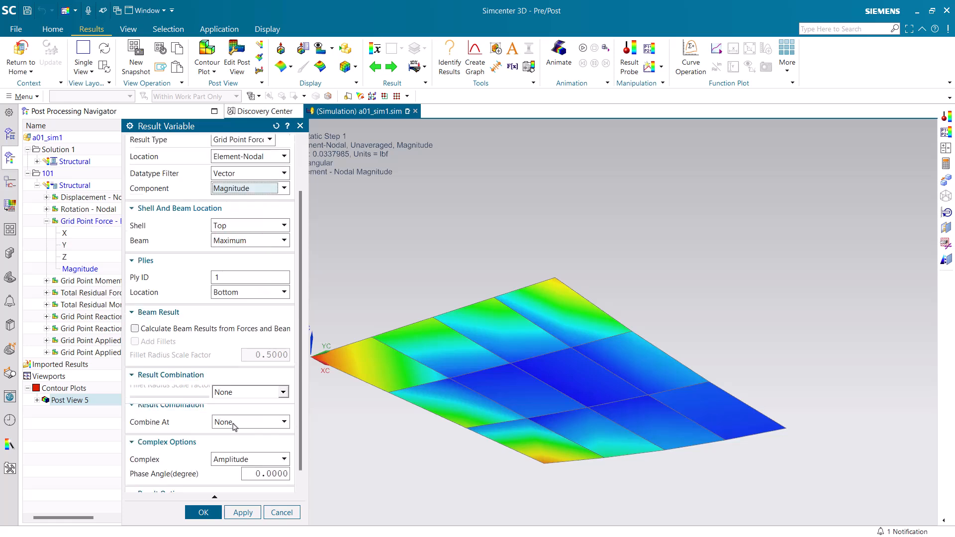
pyautogui.scroll(-3)
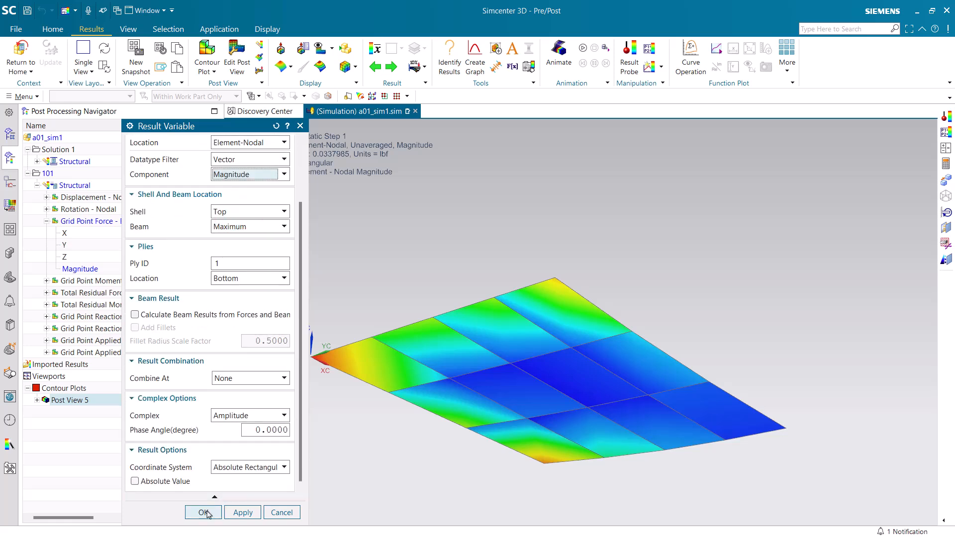
pyautogui.click(204, 512)
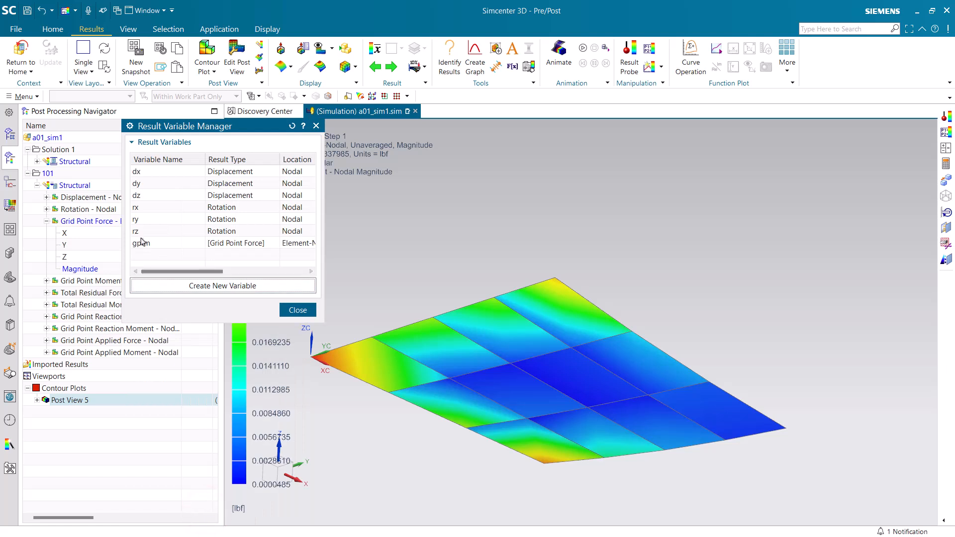
pyautogui.click(297, 310)
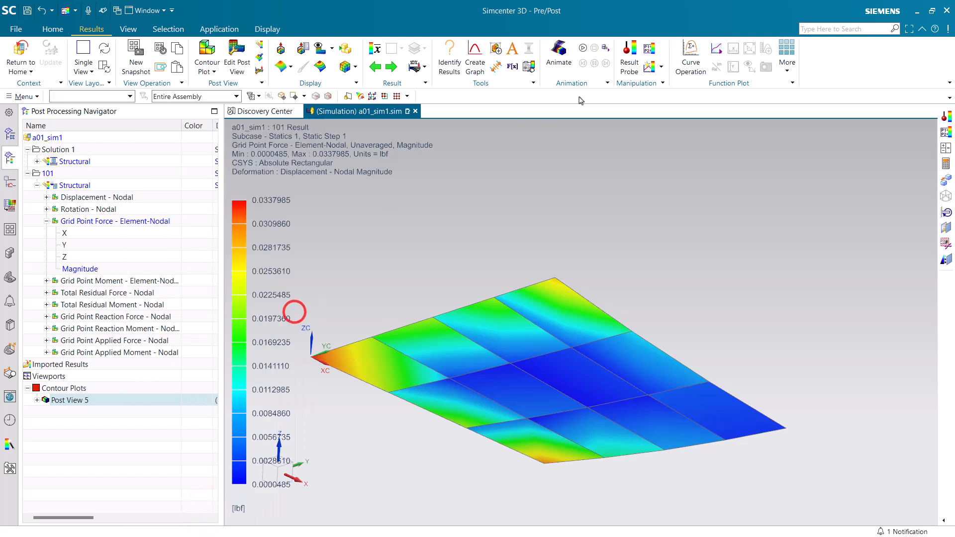
# Start a result probe named gpfmag with formula gpfm.
pyautogui.click(629, 55)
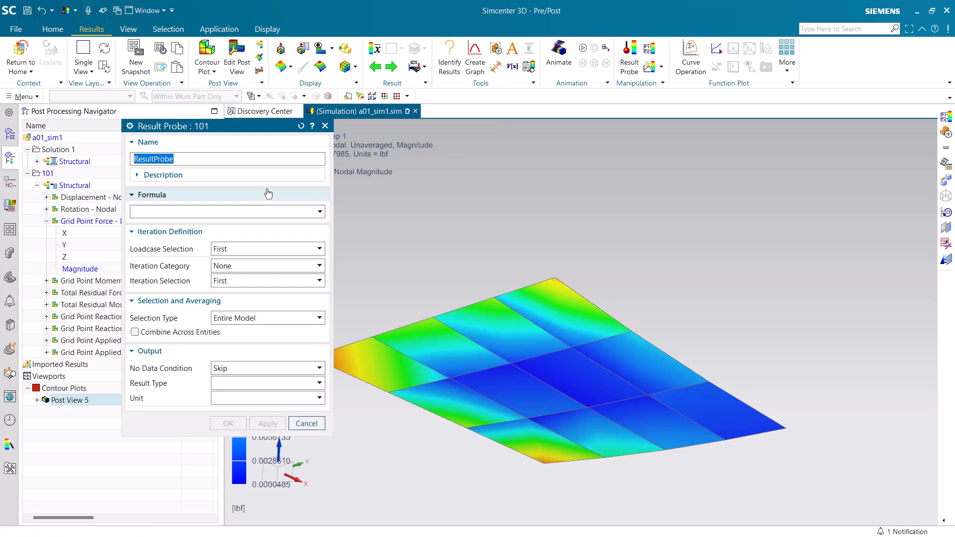
pyautogui.write('g')
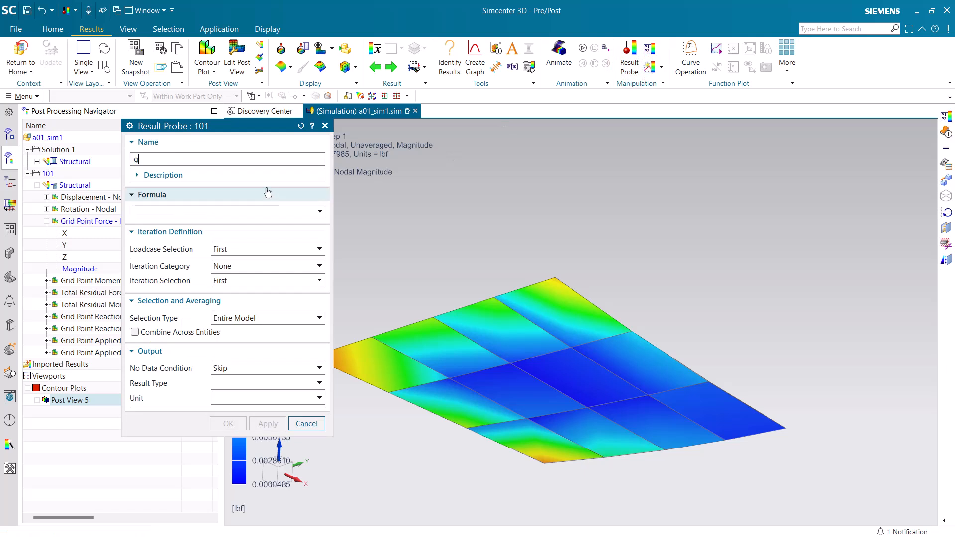
pyautogui.write('pfmag')
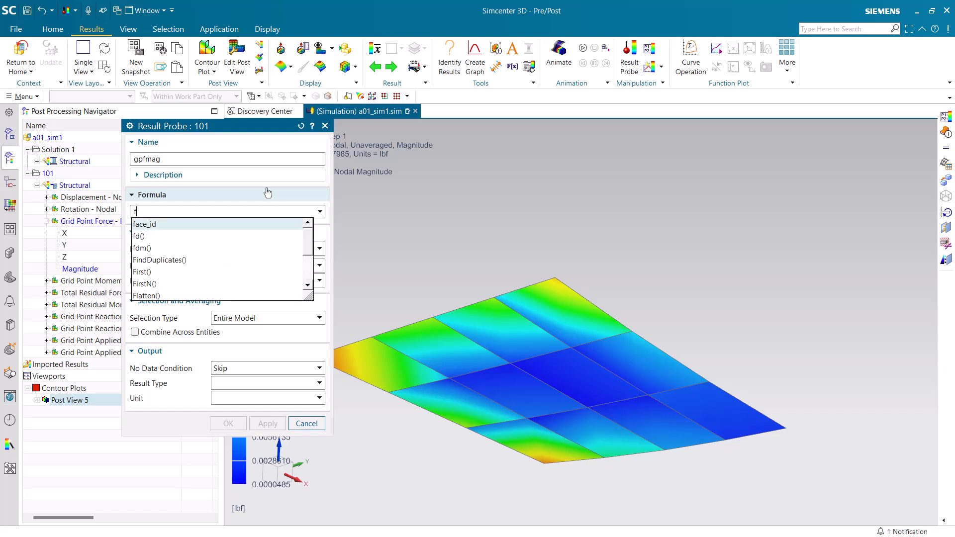
pyautogui.write('gpf')
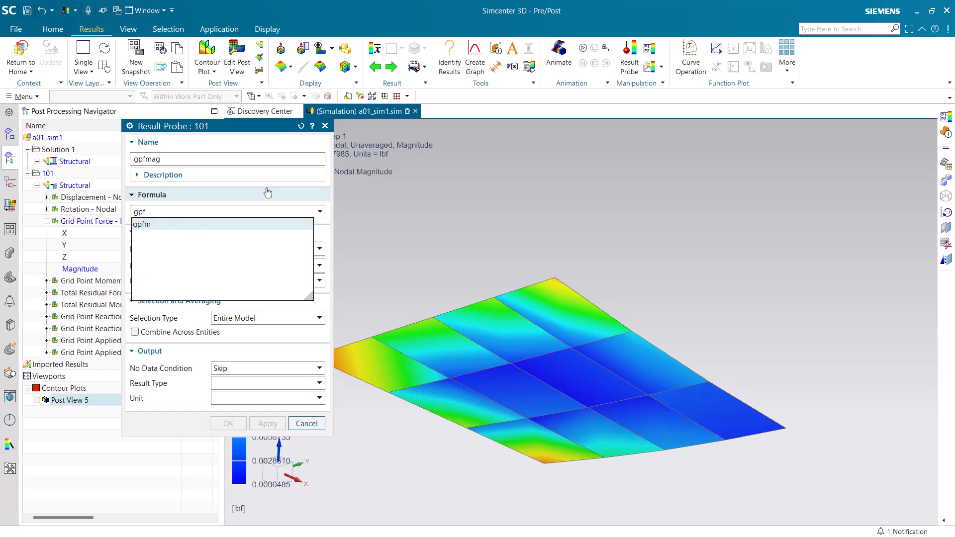
pyautogui.click(141, 225)
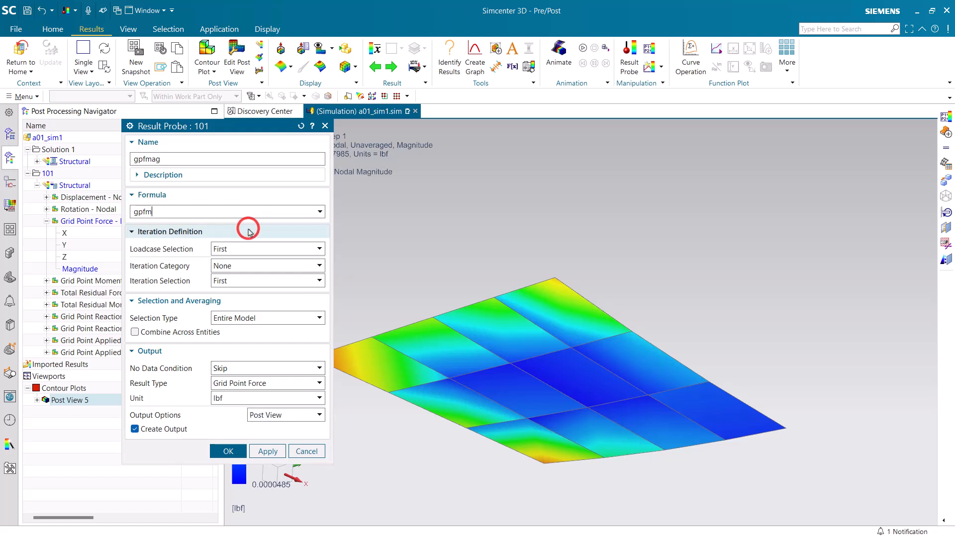
pyautogui.moveTo(255, 363)
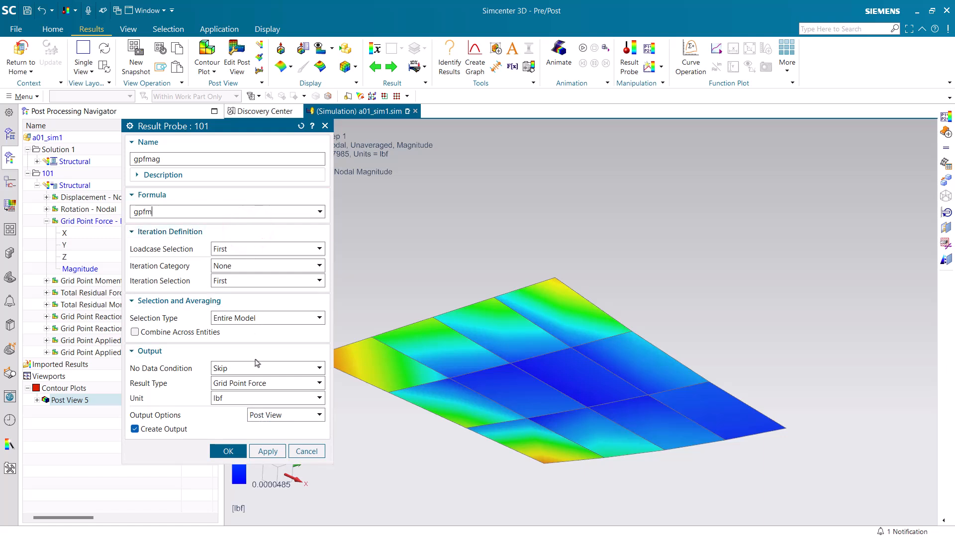
pyautogui.click(316, 415)
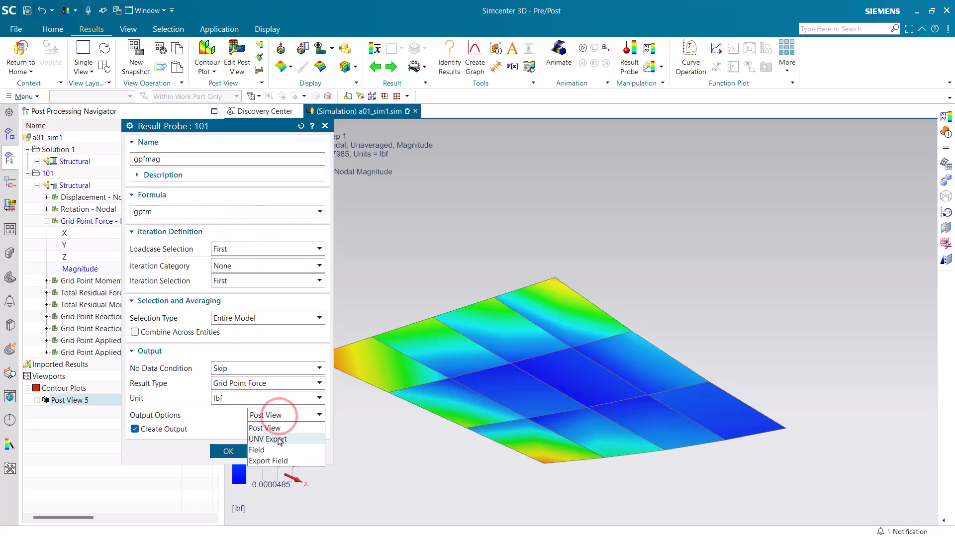
# Output the gpfmag probe as a Field over 2-D Element-Node ID with Force domain.
pyautogui.click(257, 450)
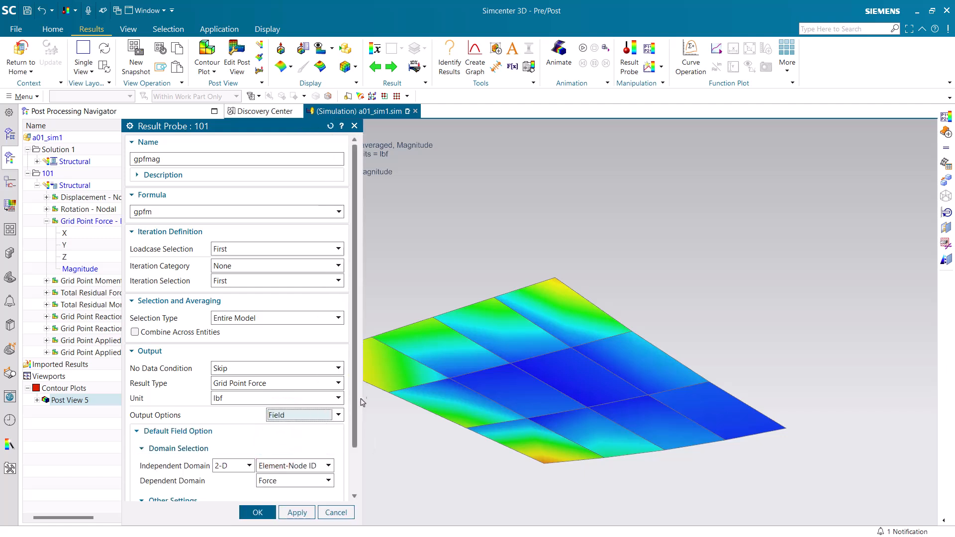
pyautogui.scroll(-3)
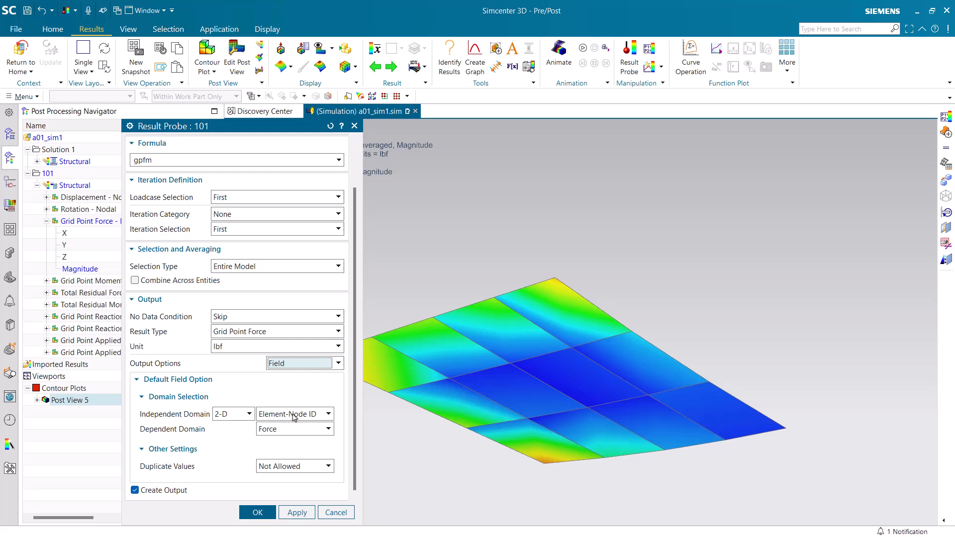
pyautogui.moveTo(261, 500)
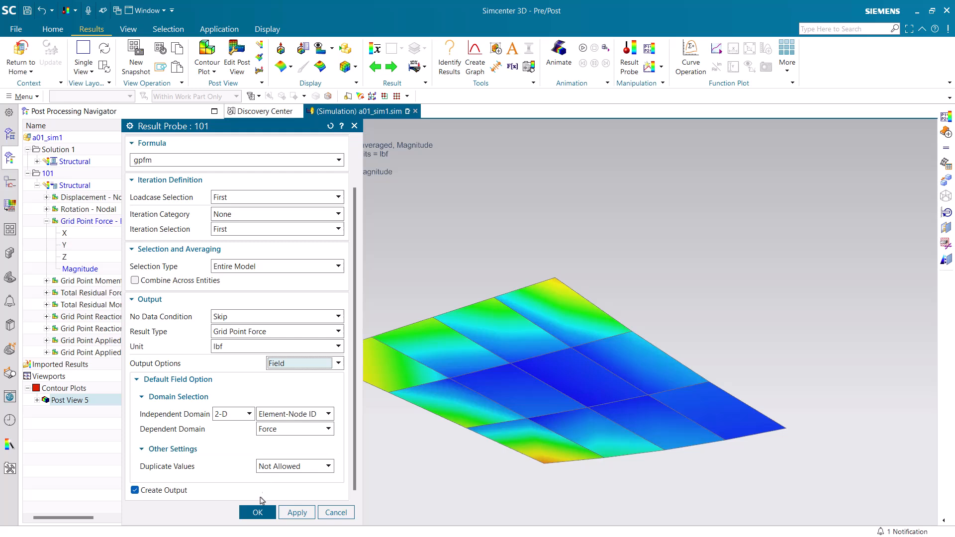
pyautogui.click(257, 512)
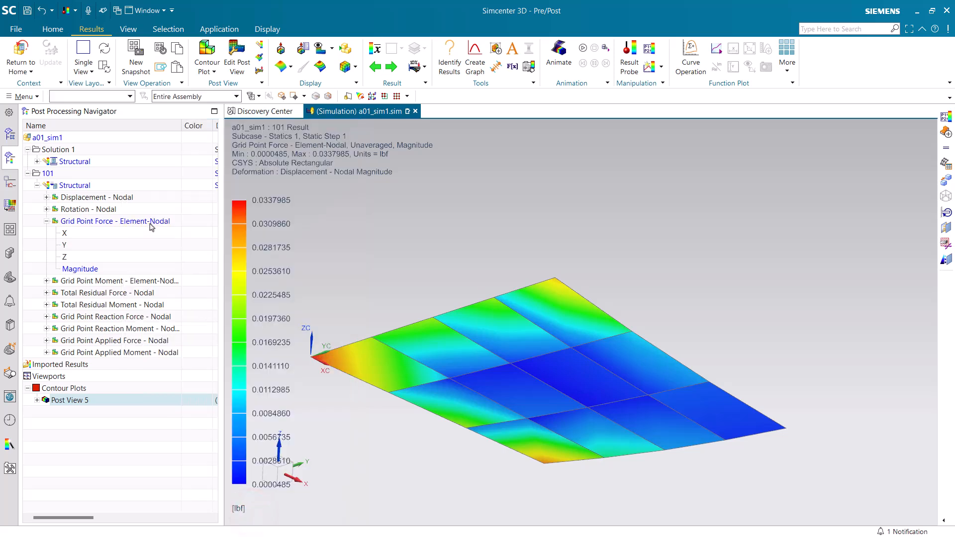
pyautogui.click(10, 133)
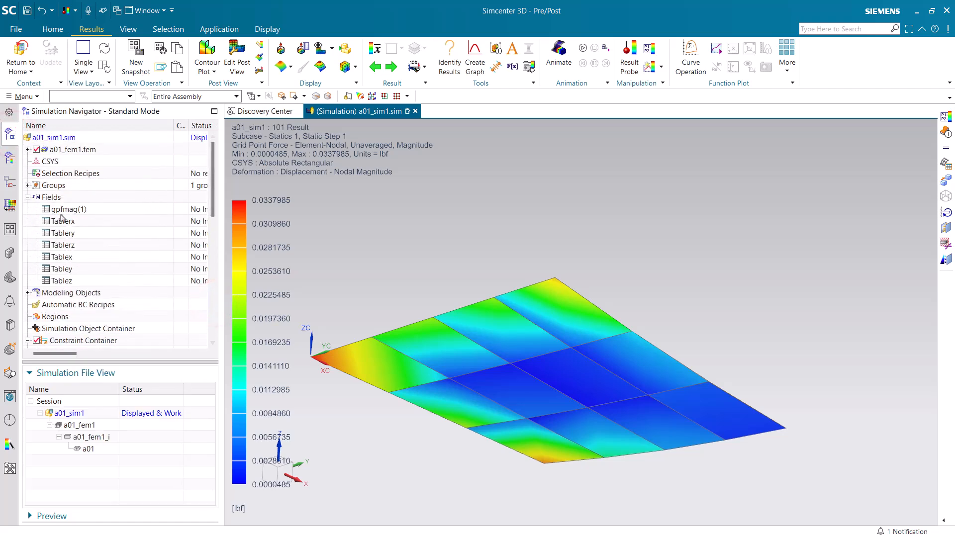
# Open the gpfmag(1) field to view its force values per element and node ID.
pyautogui.click(67, 209)
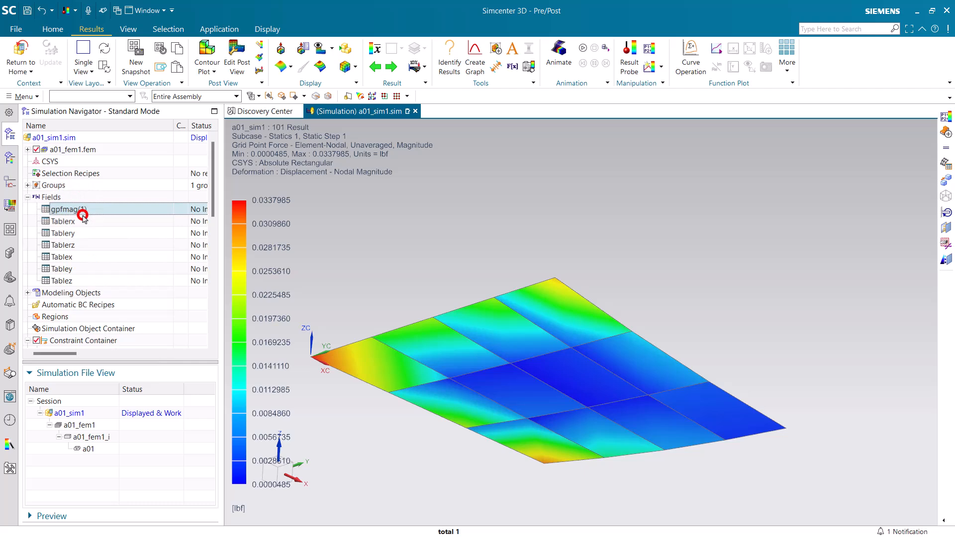
pyautogui.doubleClick(67, 209)
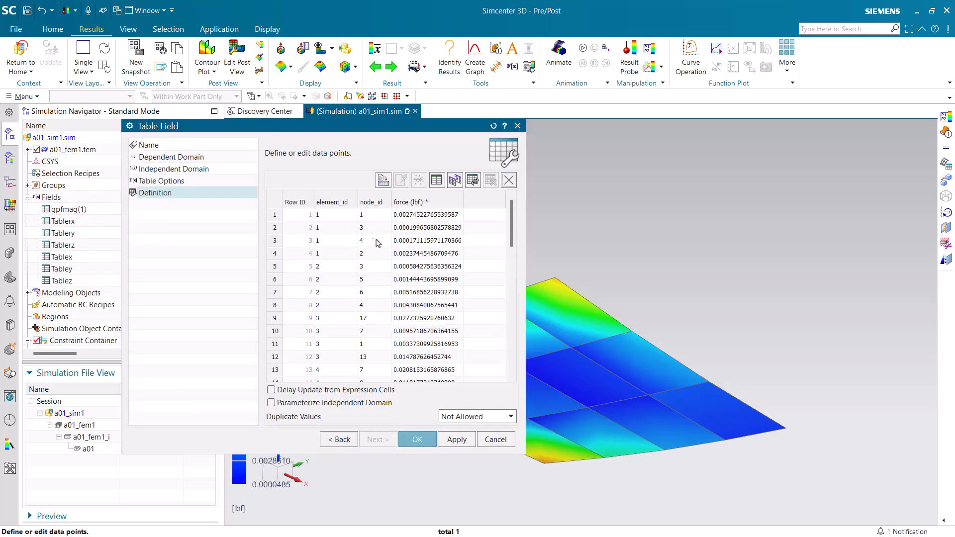
pyautogui.moveTo(367, 215)
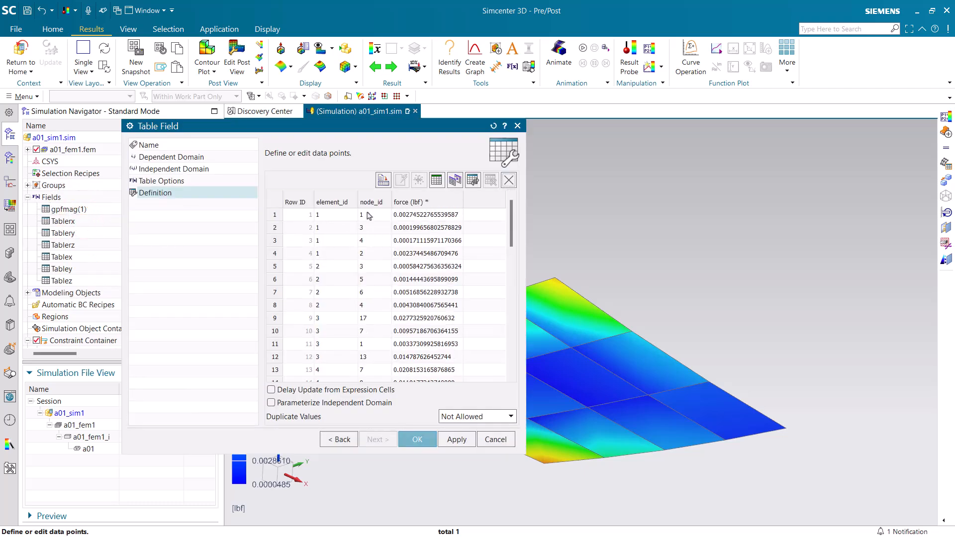
pyautogui.moveTo(370, 230)
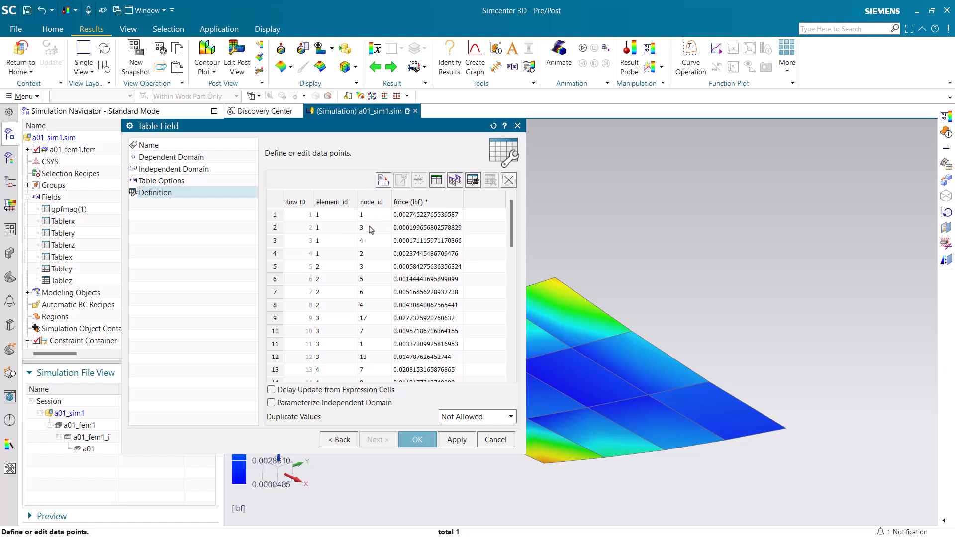
pyautogui.moveTo(424, 232)
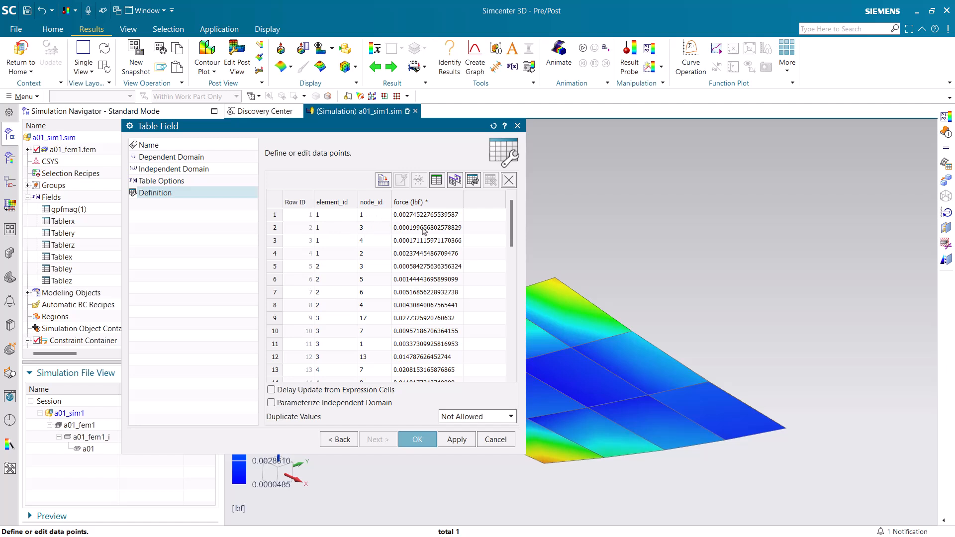
pyautogui.moveTo(423, 404)
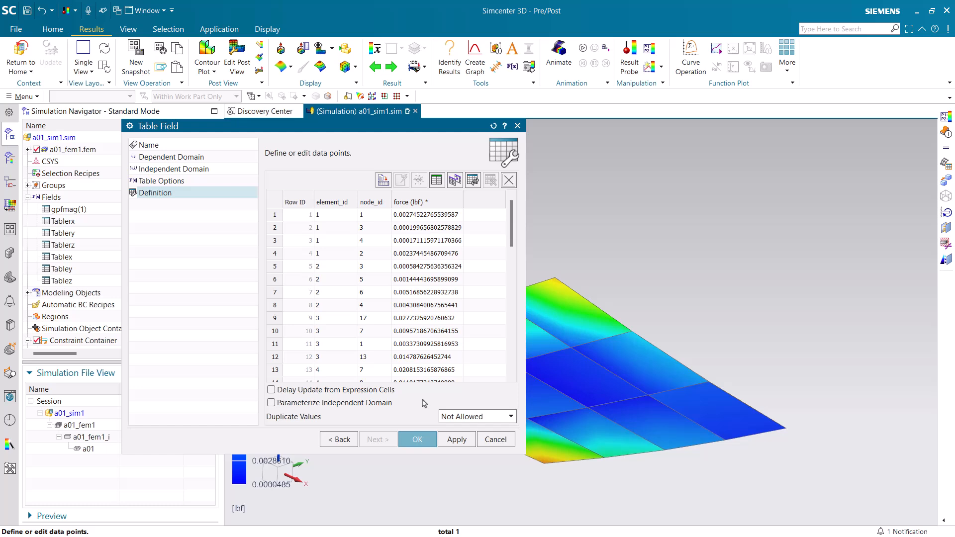
# Close the gpfmag(1) table and open the Expressions manager.
pyautogui.click(417, 440)
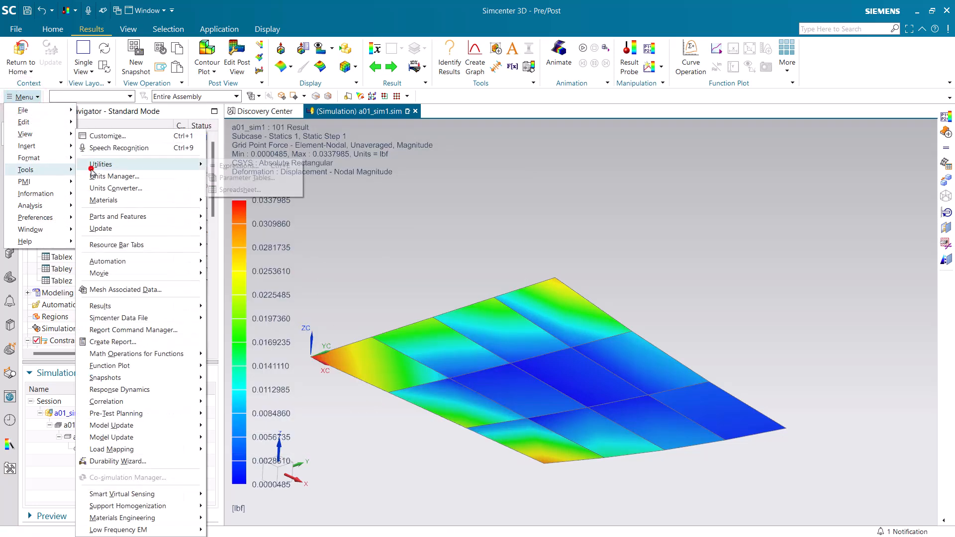
pyautogui.moveTo(101, 164)
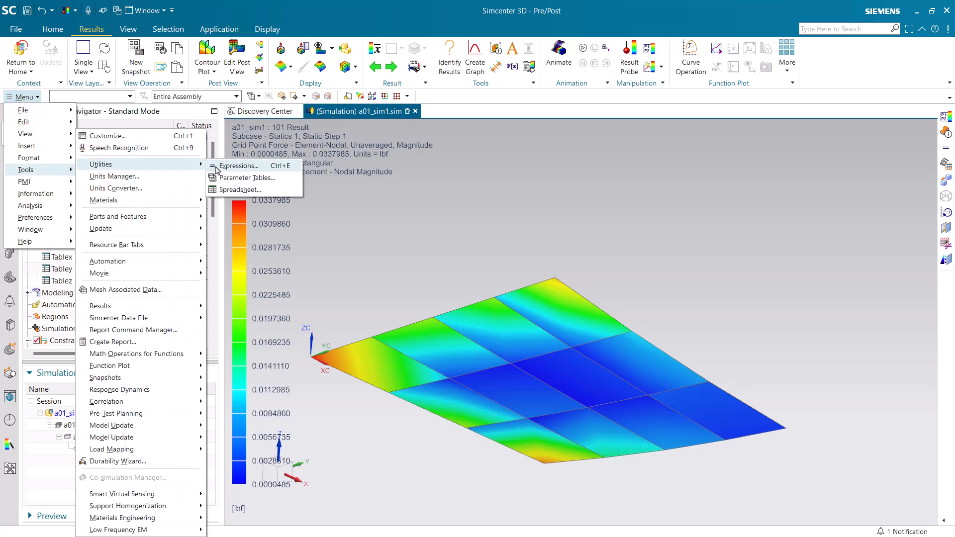
pyautogui.click(239, 166)
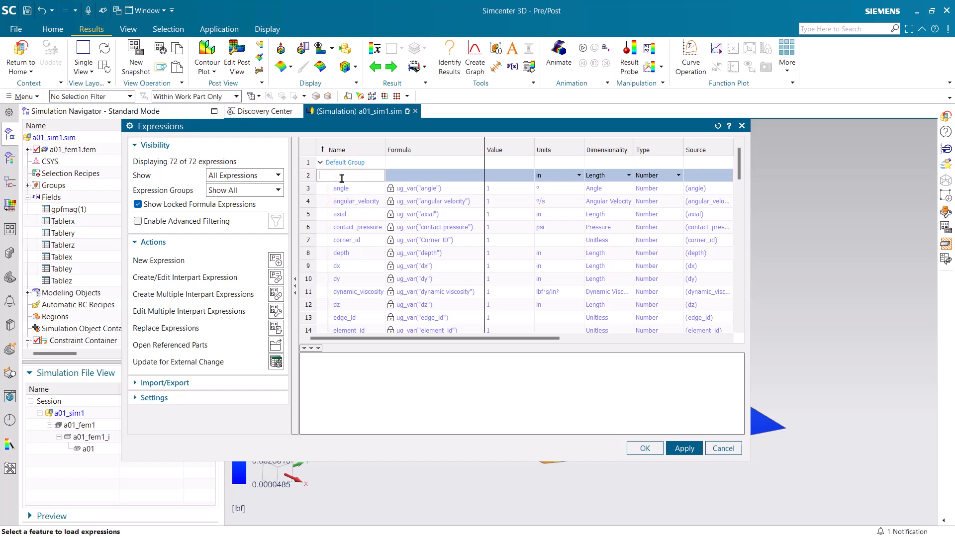
# Enter expression gpf11 with an fd("gpfmag(1)",...) formula.
pyautogui.write('gpf')
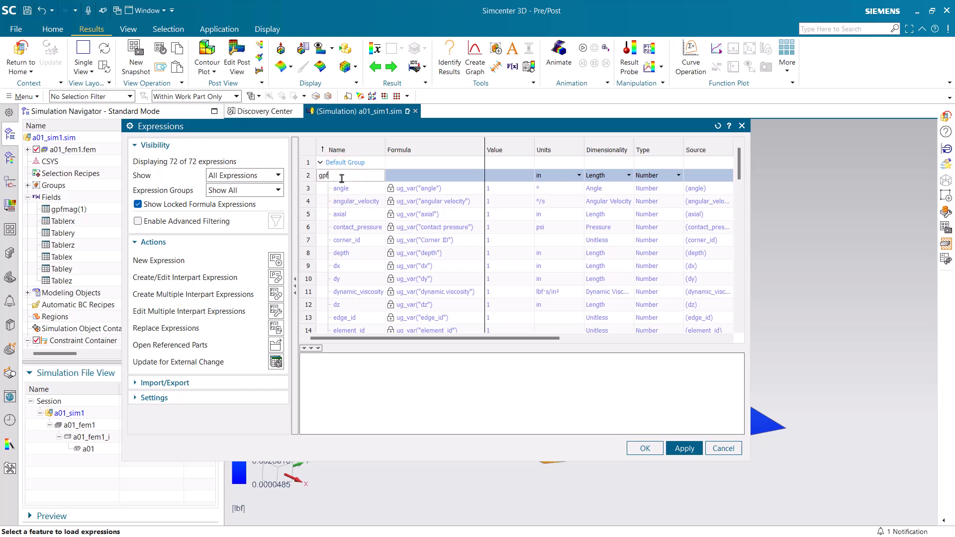
pyautogui.write('11')
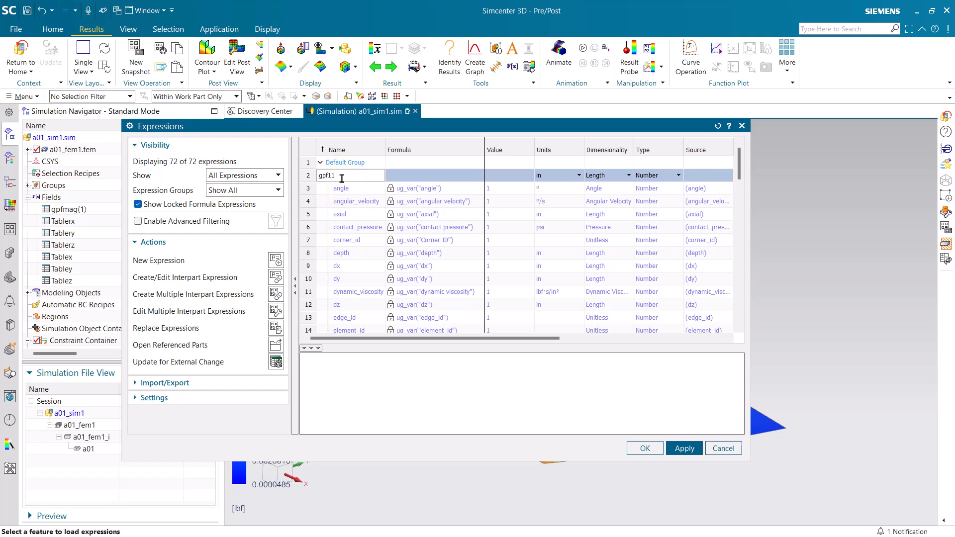
pyautogui.click(347, 176)
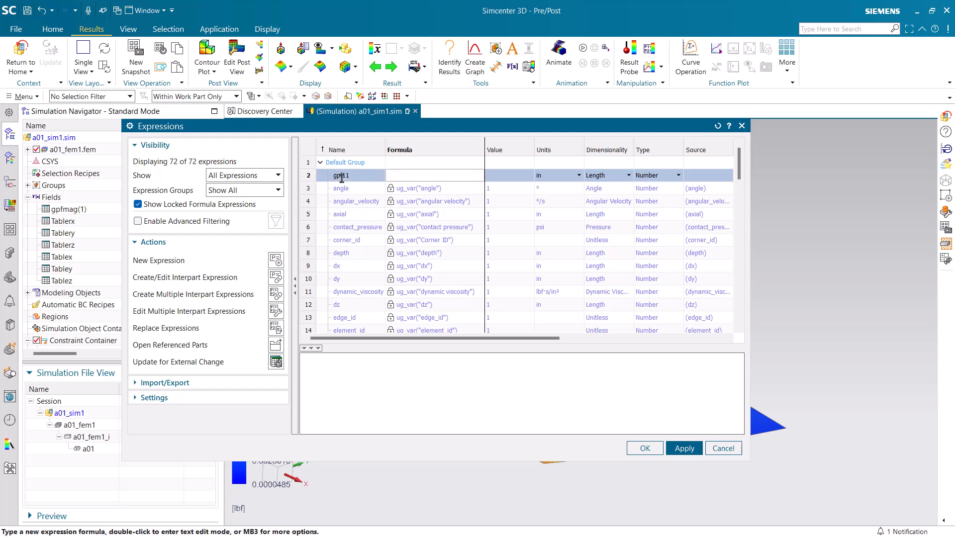
pyautogui.write('fd("')
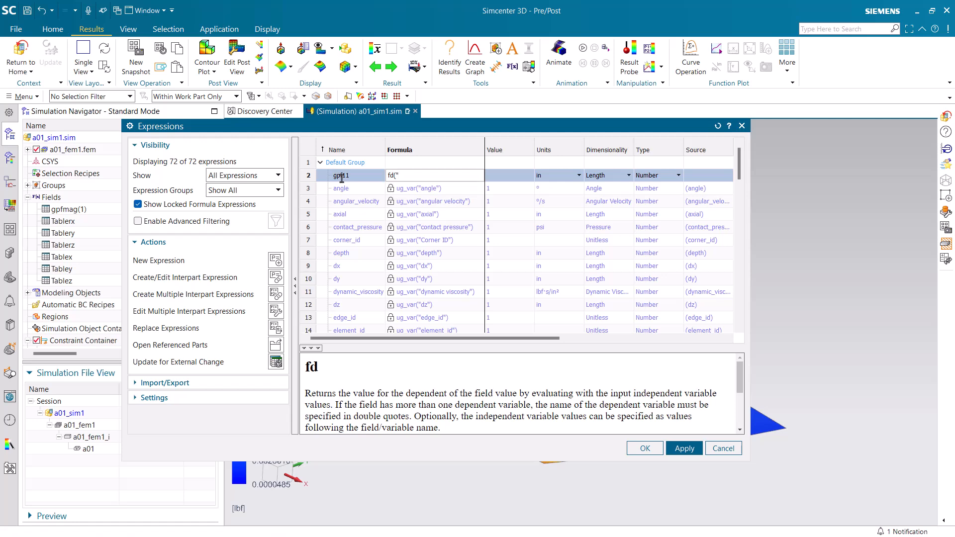
pyautogui.write('gpfmag(')
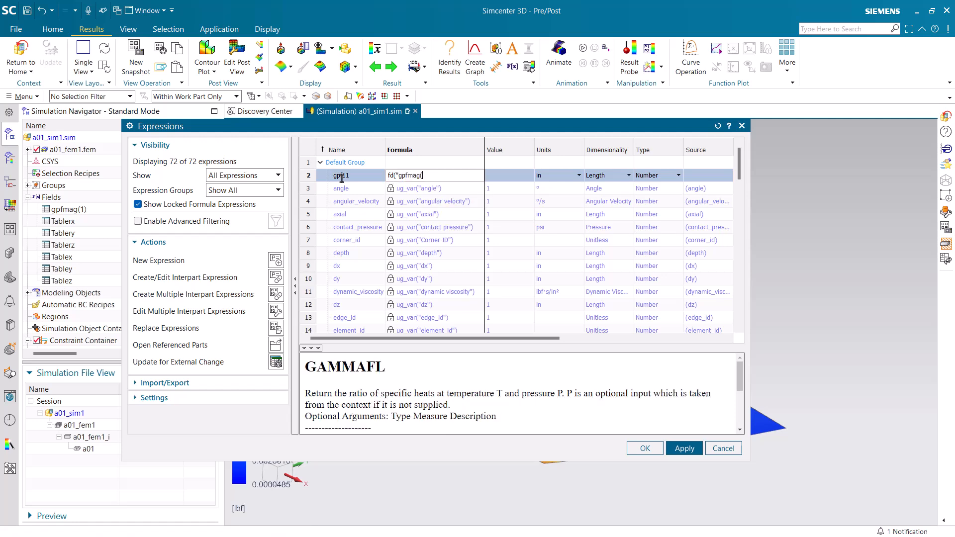
pyautogui.write('1)"')
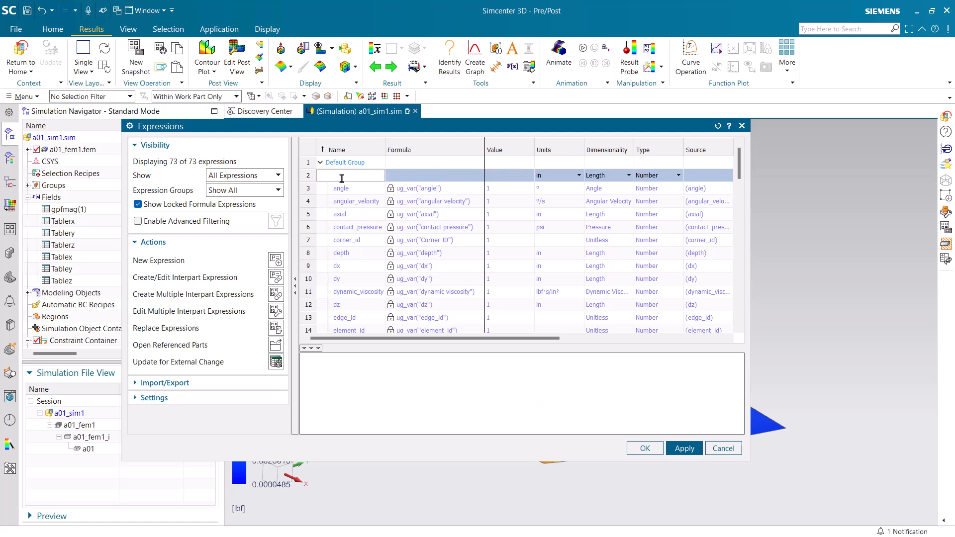
# Enter expression gpfm13 with formula fd("gpfmag(1)",1,3).
pyautogui.write('gpf')
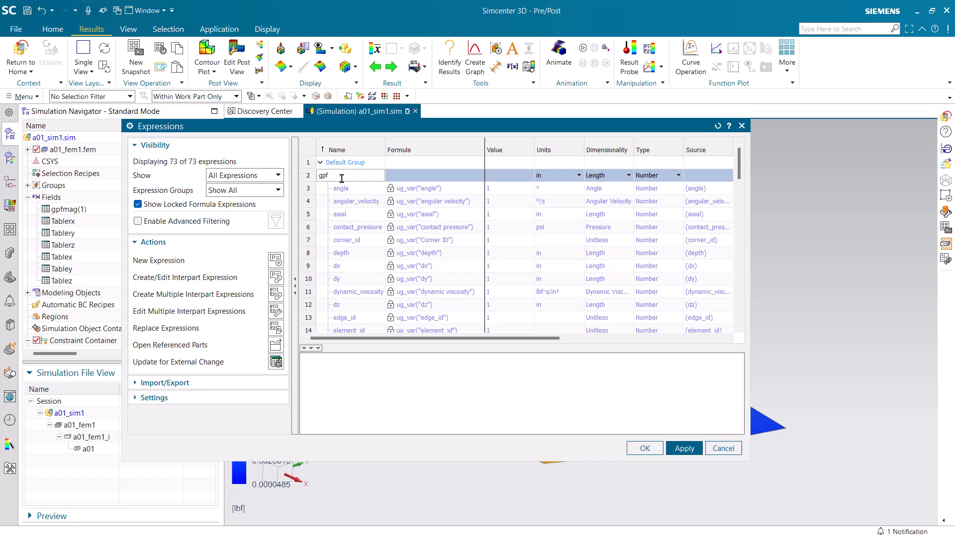
pyautogui.write('m')
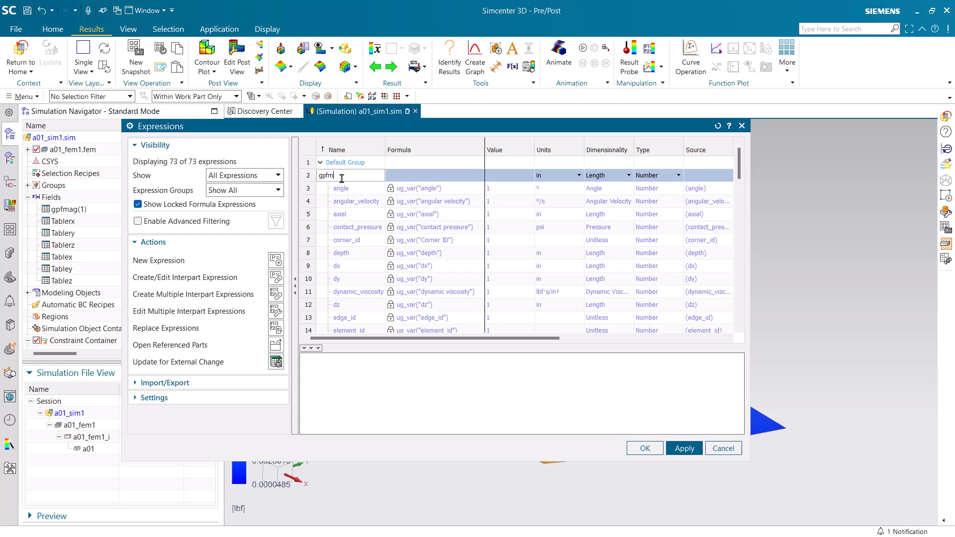
pyautogui.write('13')
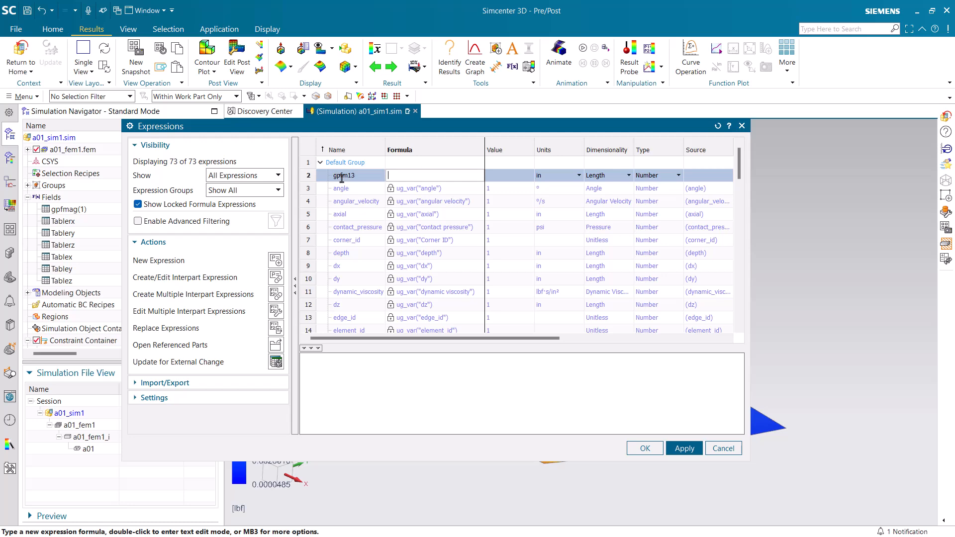
pyautogui.write('fd("gpfmag')
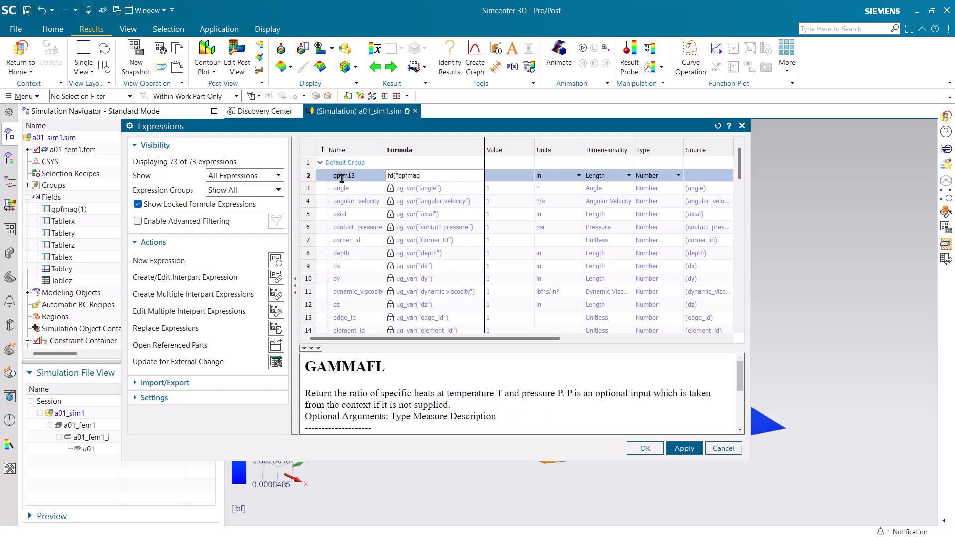
pyautogui.write('(1)')
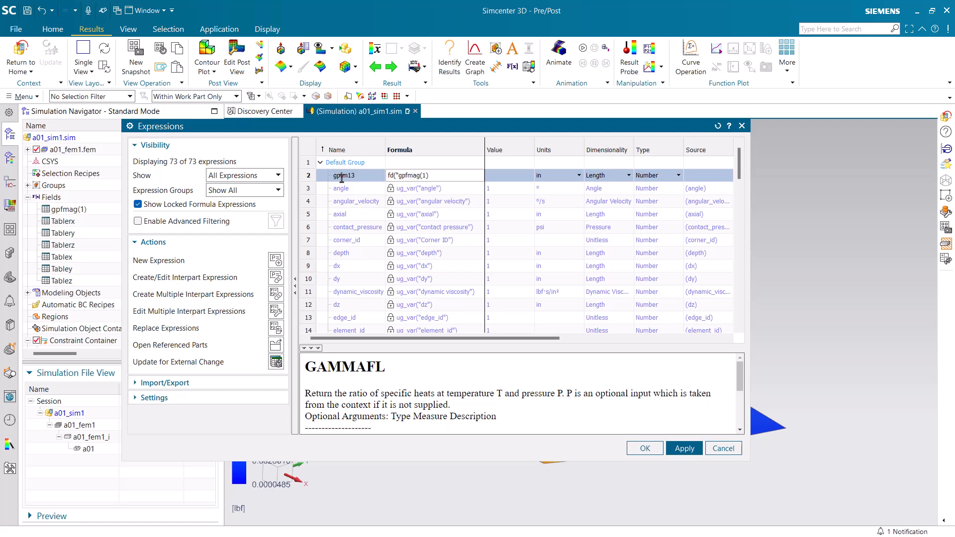
pyautogui.write('",1,3')
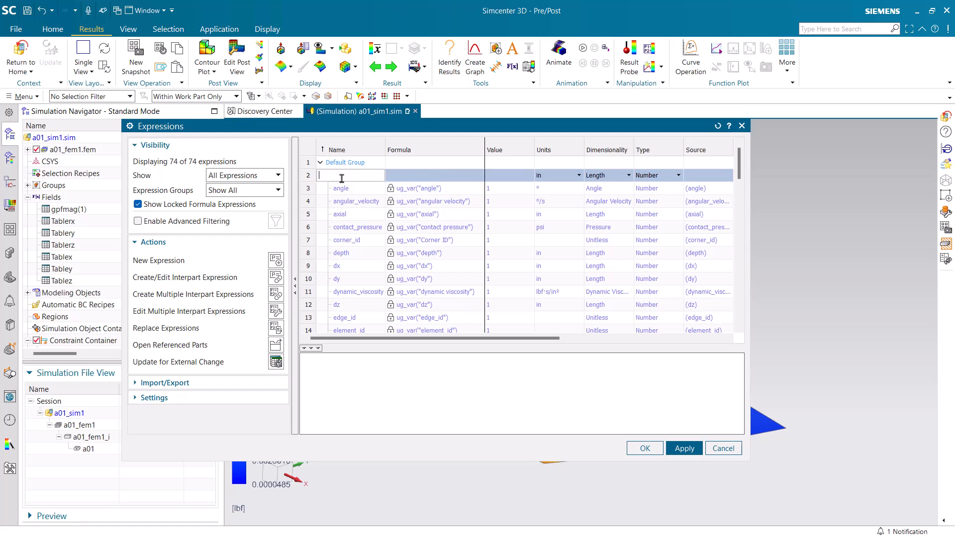
# Scroll to gpf11 and gpfm13, showing values of about 0.00275 and 0.00020 lbf.
pyautogui.scroll(-3)
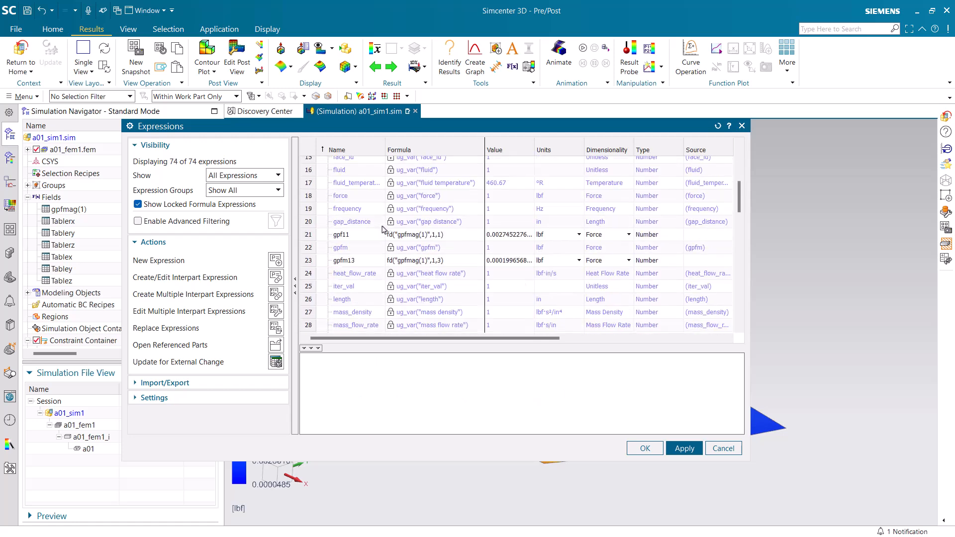
pyautogui.moveTo(469, 242)
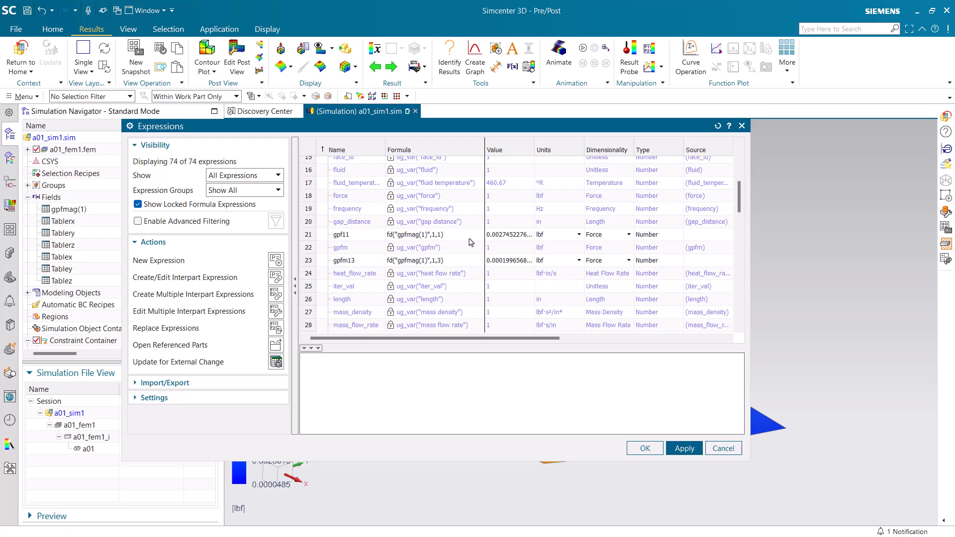
pyautogui.moveTo(509, 270)
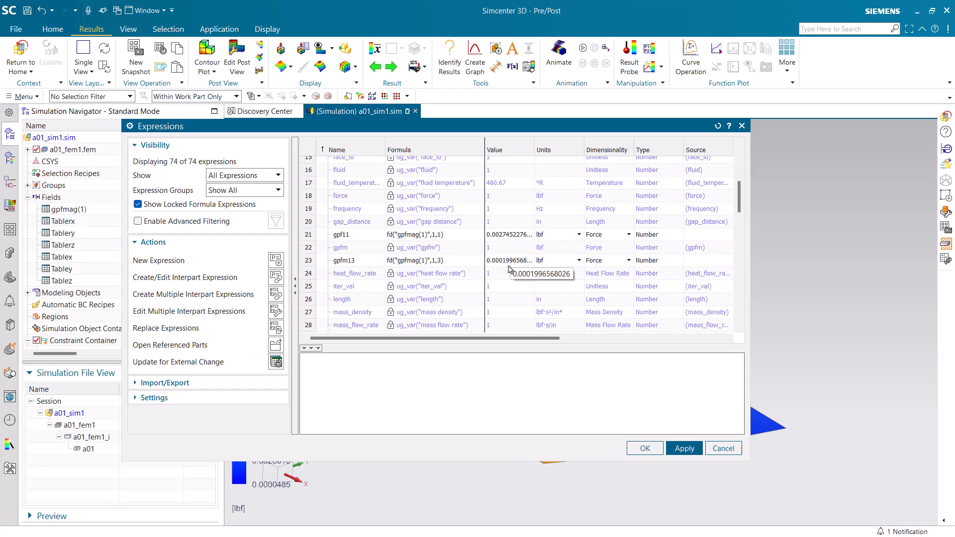